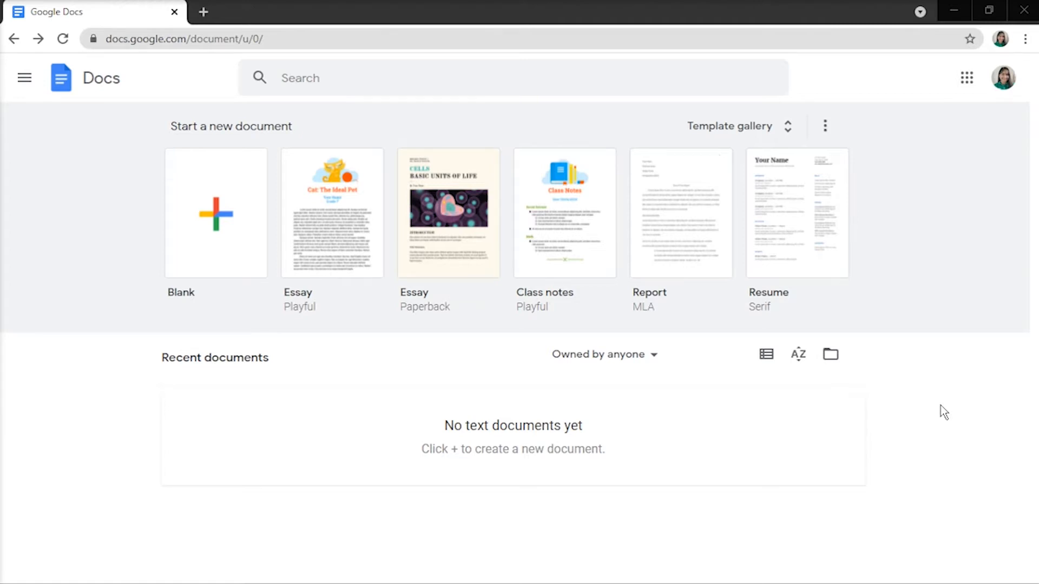
mouse_move(156, 236)
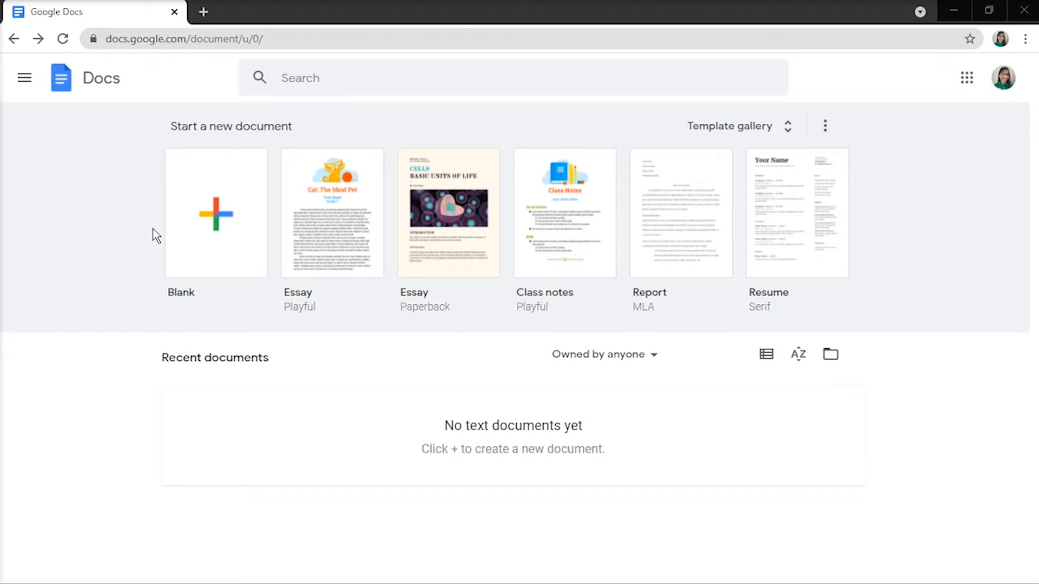
- Create a new blank document from the Docs home page
left_click(215, 213)
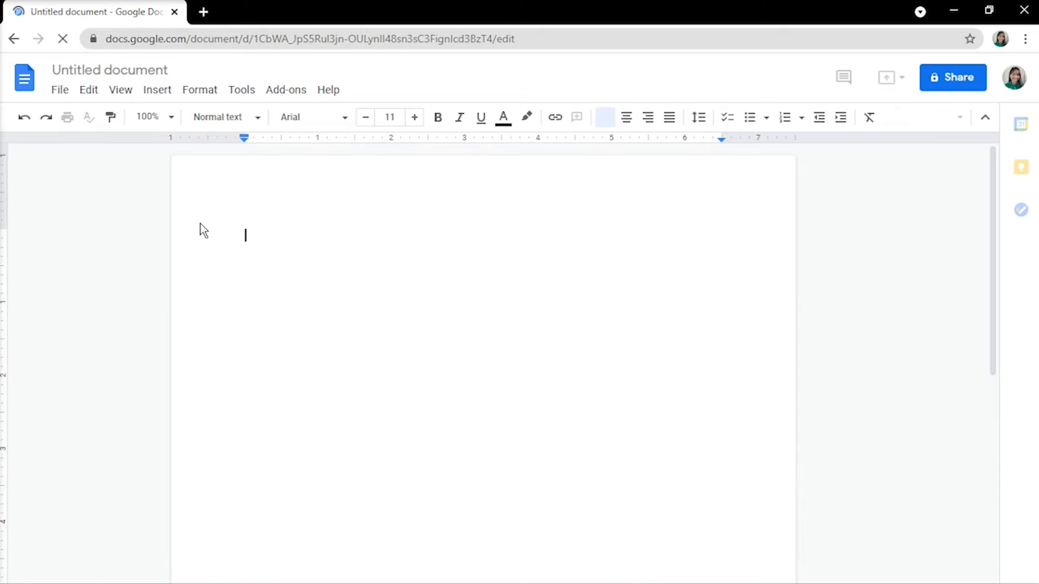
- Insert the gray chevron pattern image via Insert > Image
left_click(604, 117)
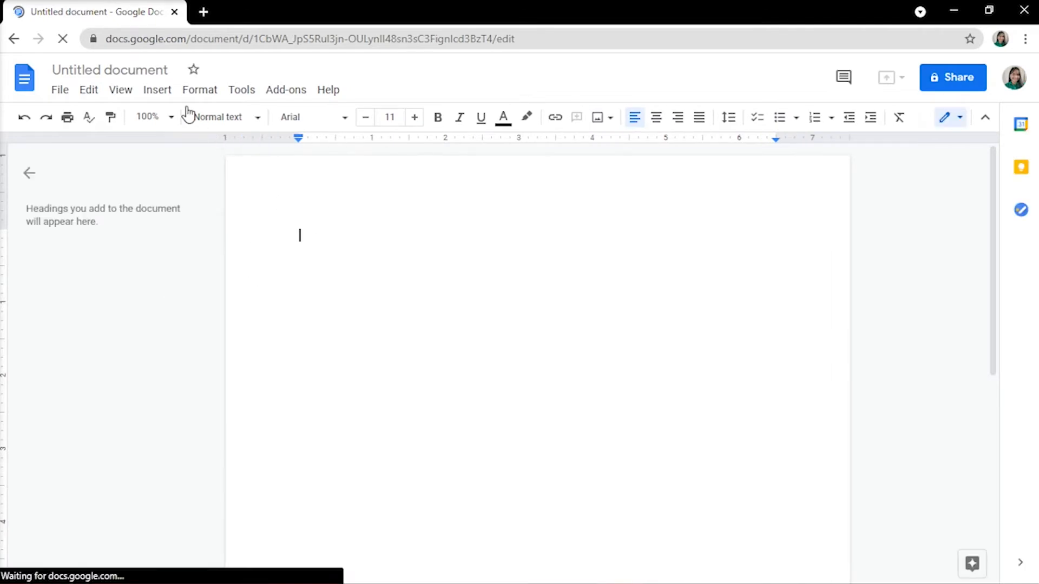
left_click(157, 89)
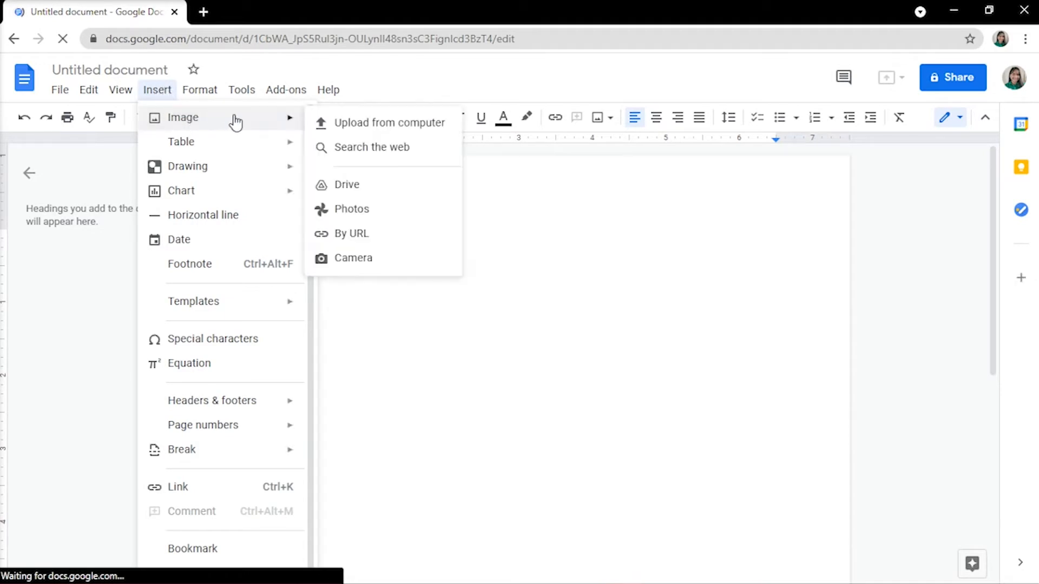
left_click(389, 122)
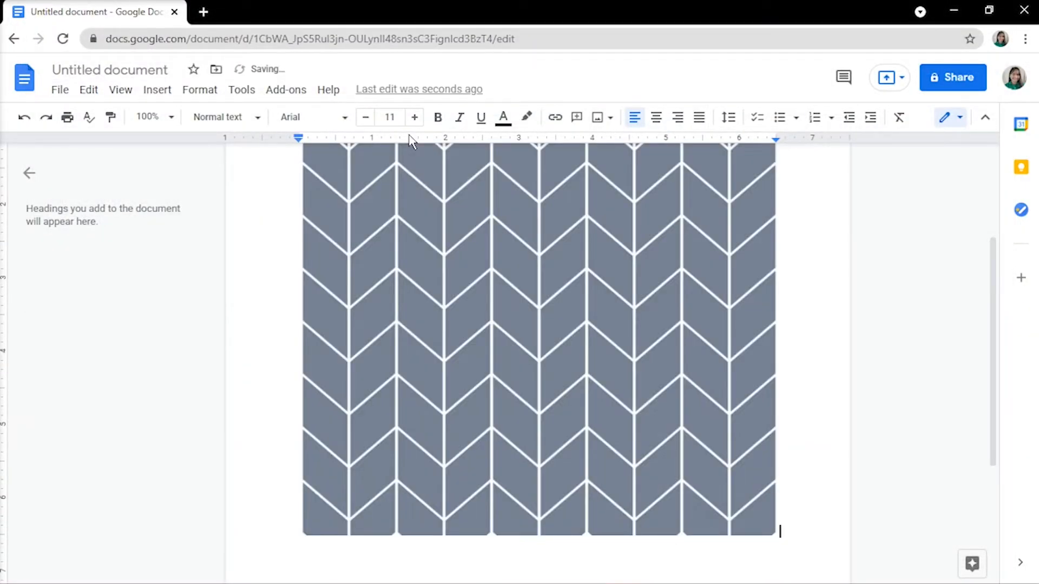
- Set the chevron image's wrapping to Behind text and Fix position on page
left_click(540, 344)
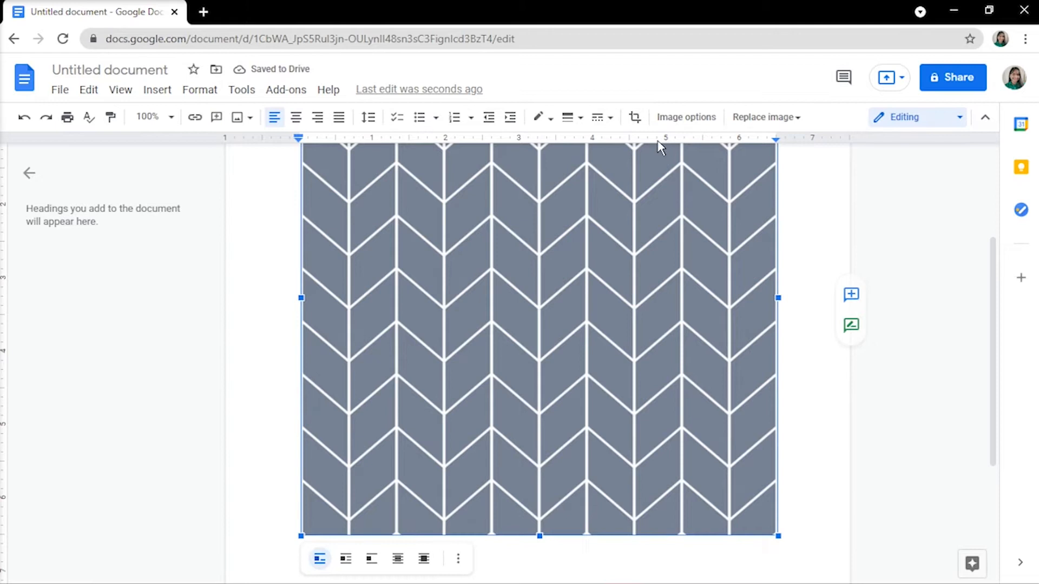
mouse_move(687, 117)
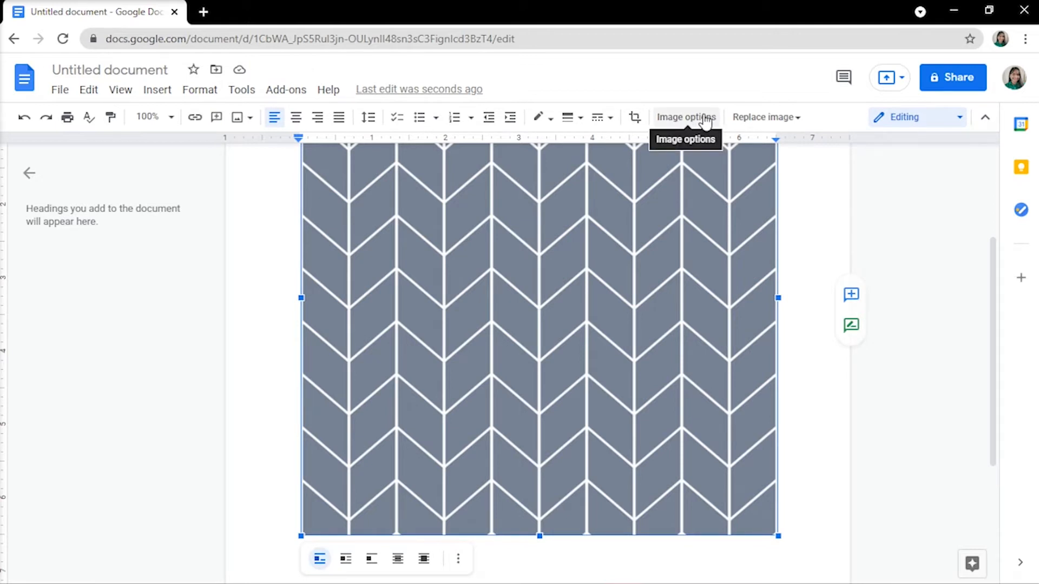
left_click(685, 117)
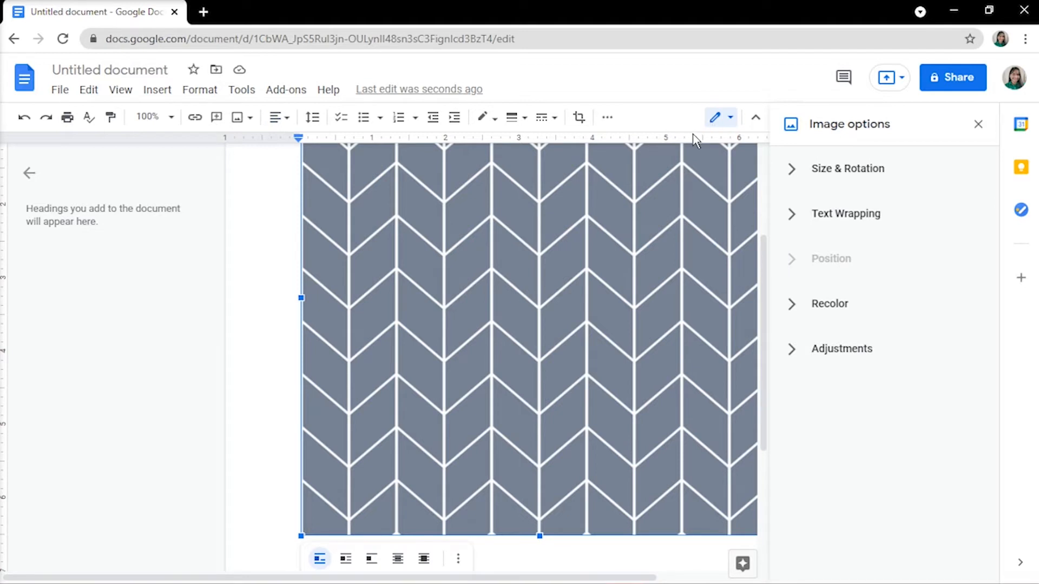
mouse_move(875, 221)
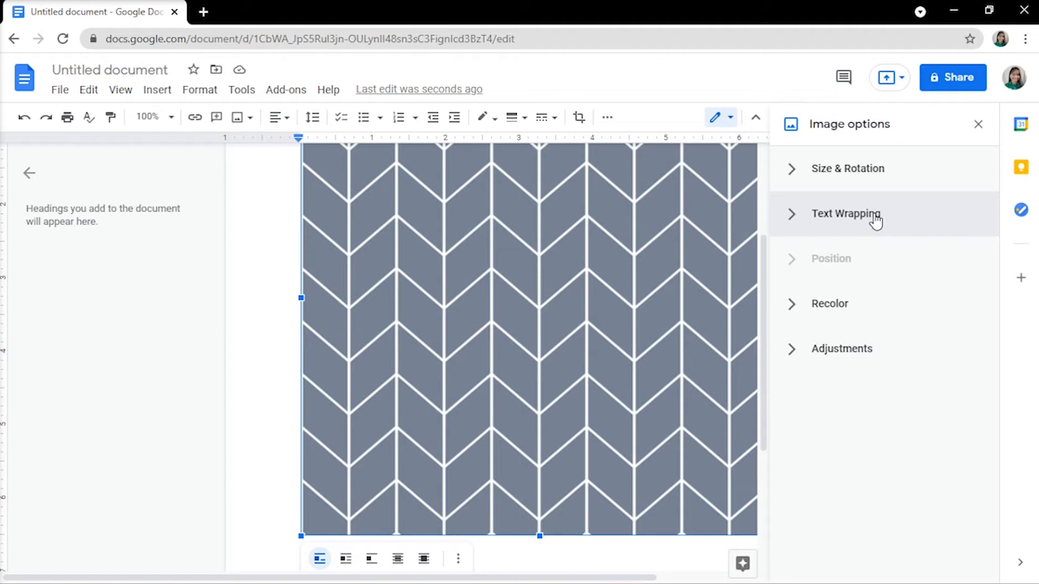
left_click(846, 213)
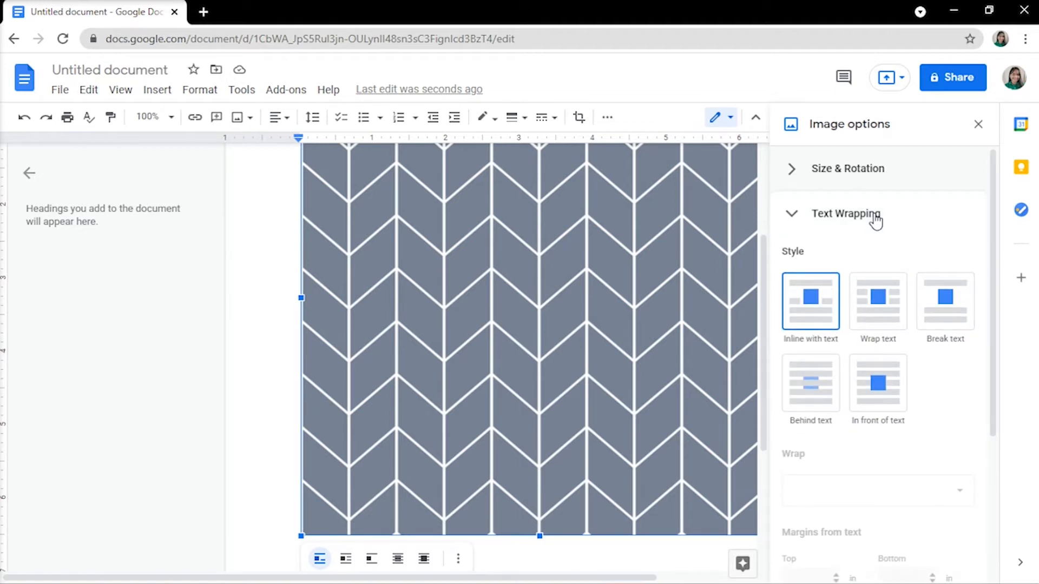
left_click(811, 383)
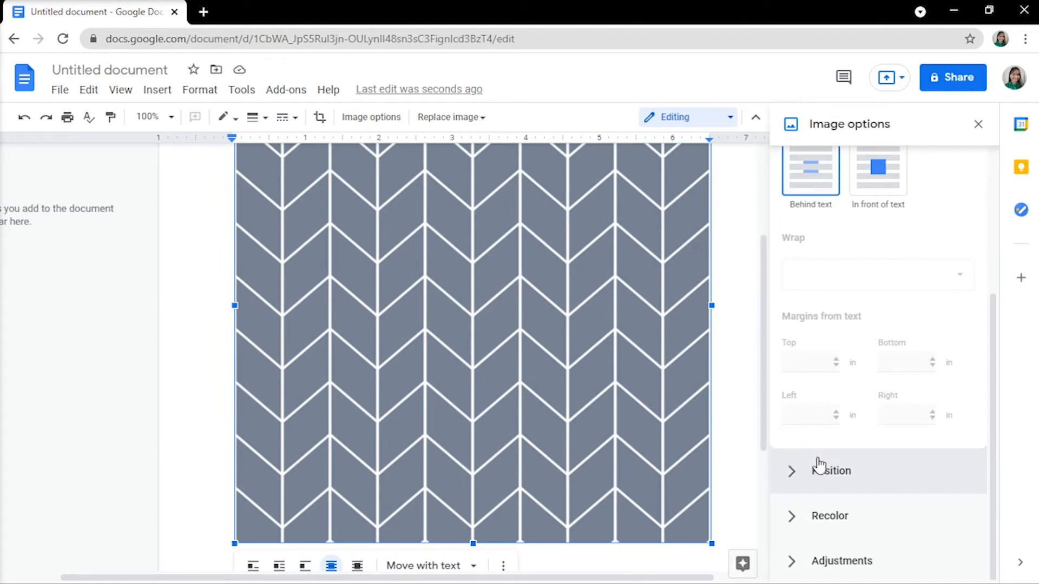
left_click(831, 471)
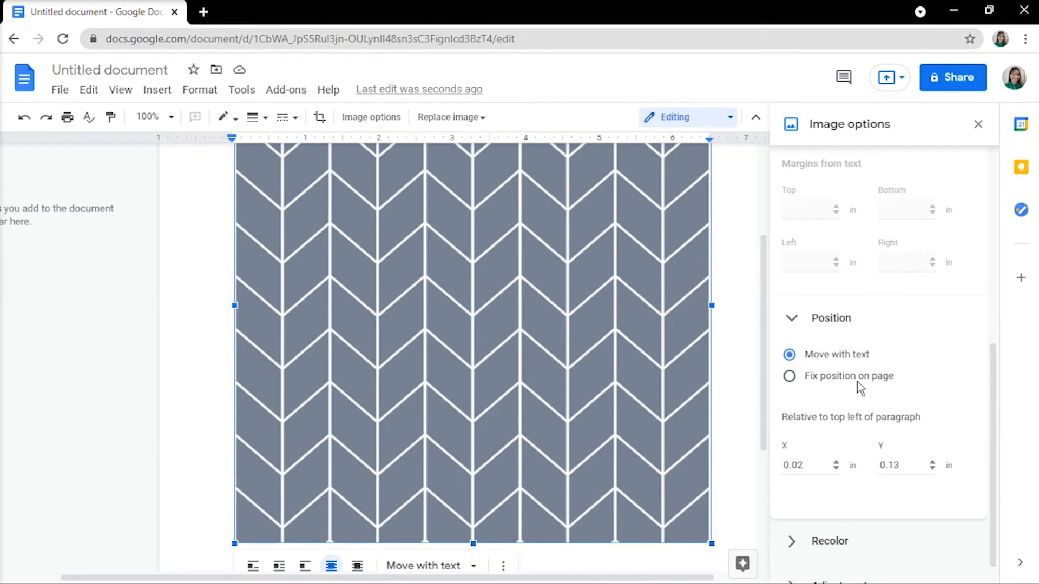
left_click(789, 375)
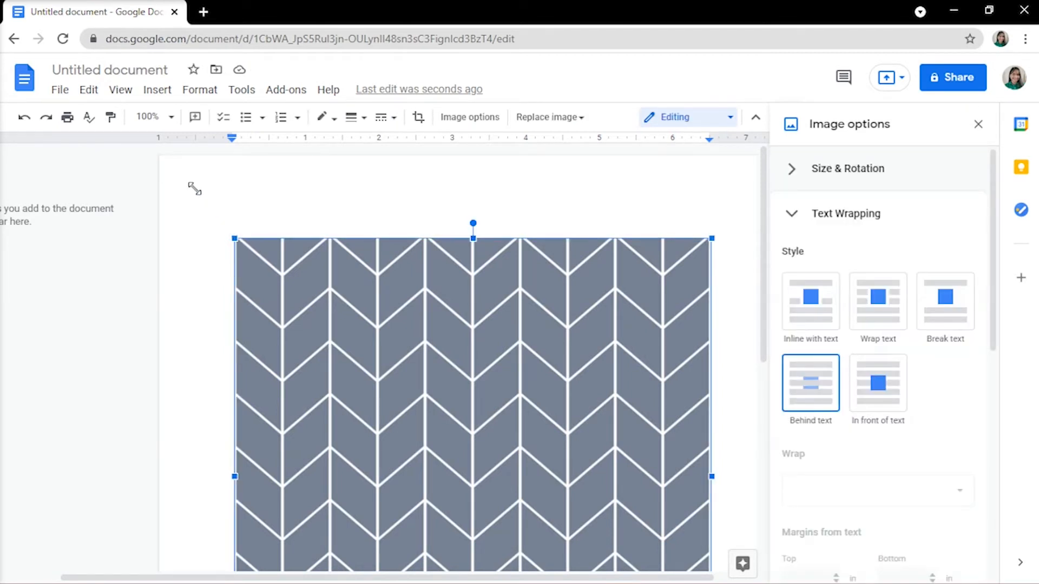
- Stretch the chevron image by its corner handle to fill the page
left_click_drag(473, 237, 436, 159)
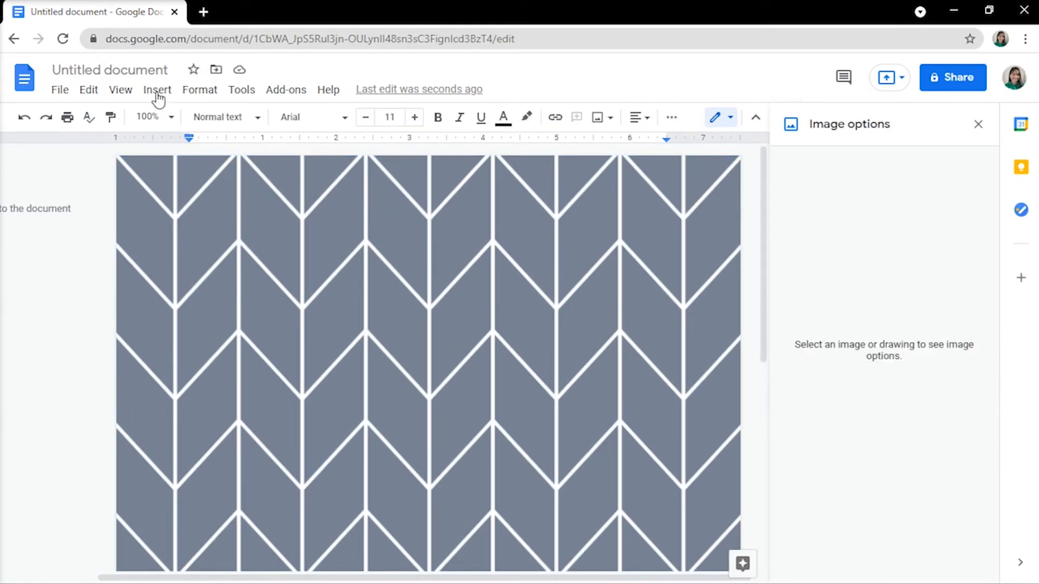
- Start a new drawing canvas via Insert > Drawing > New
left_click(157, 90)
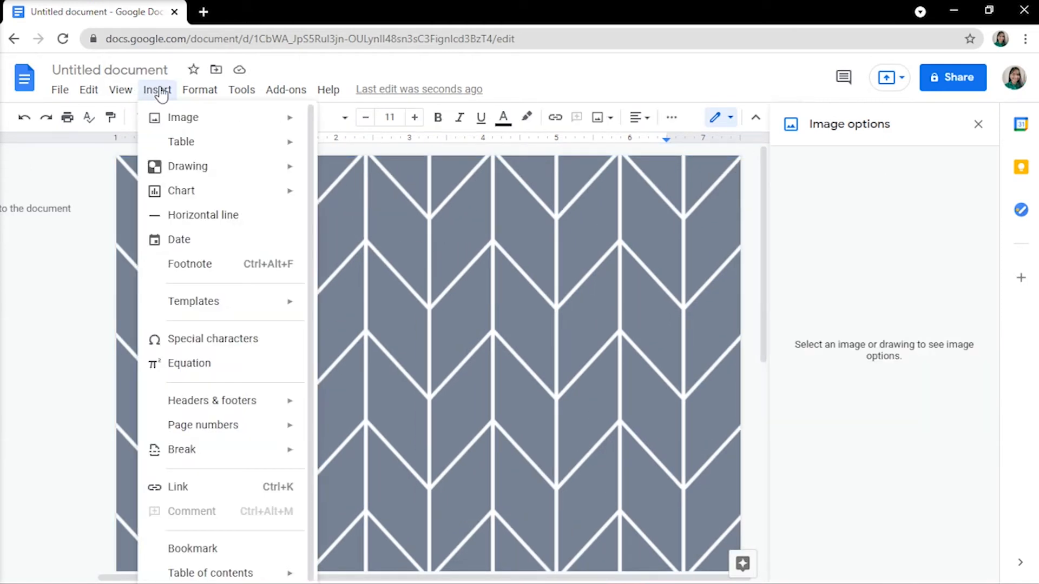
mouse_move(199, 140)
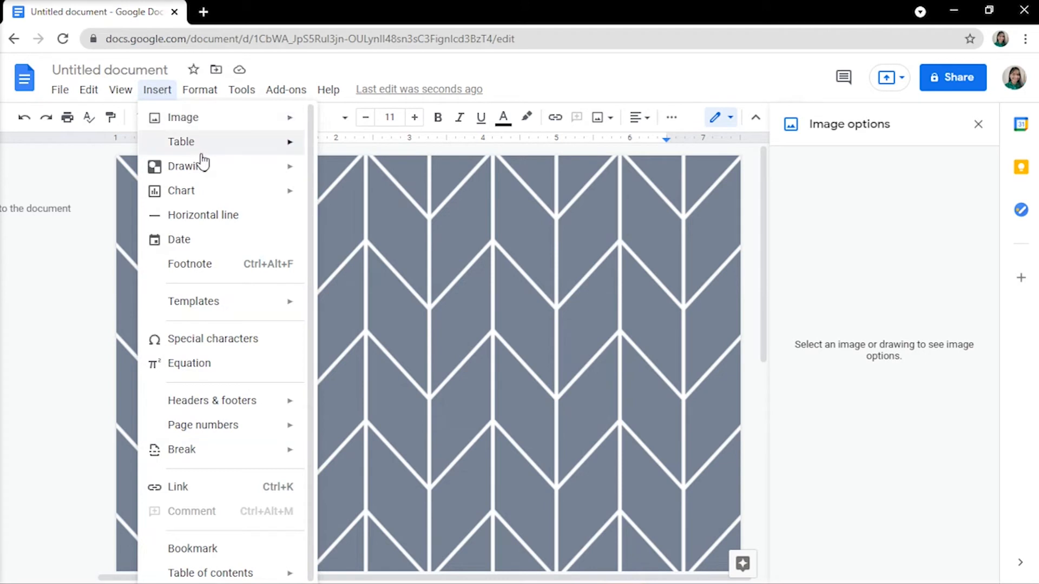
left_click(184, 165)
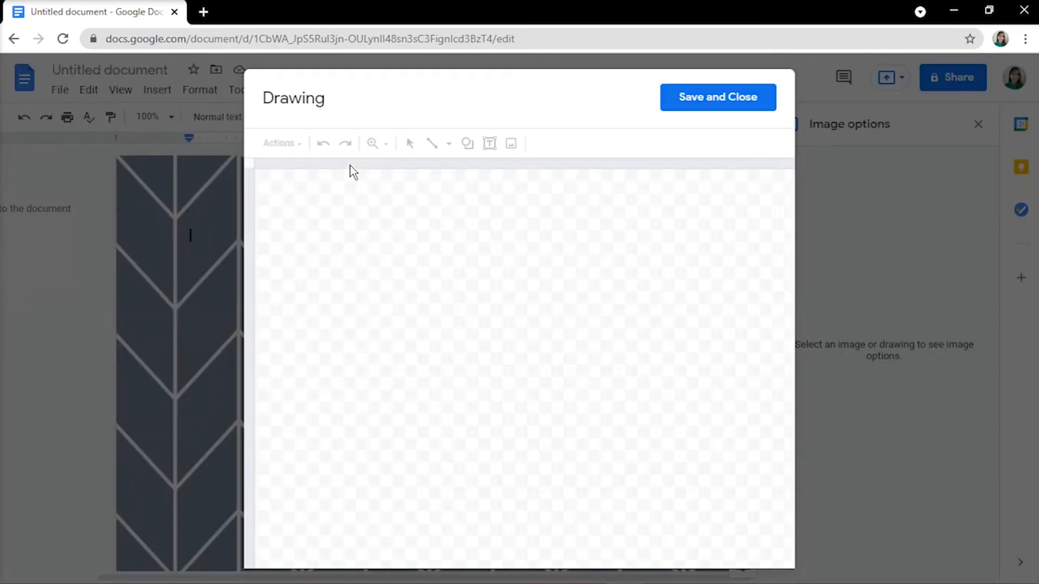
- Draw a wide rounded pill shape across the drawing canvas
left_click(409, 143)
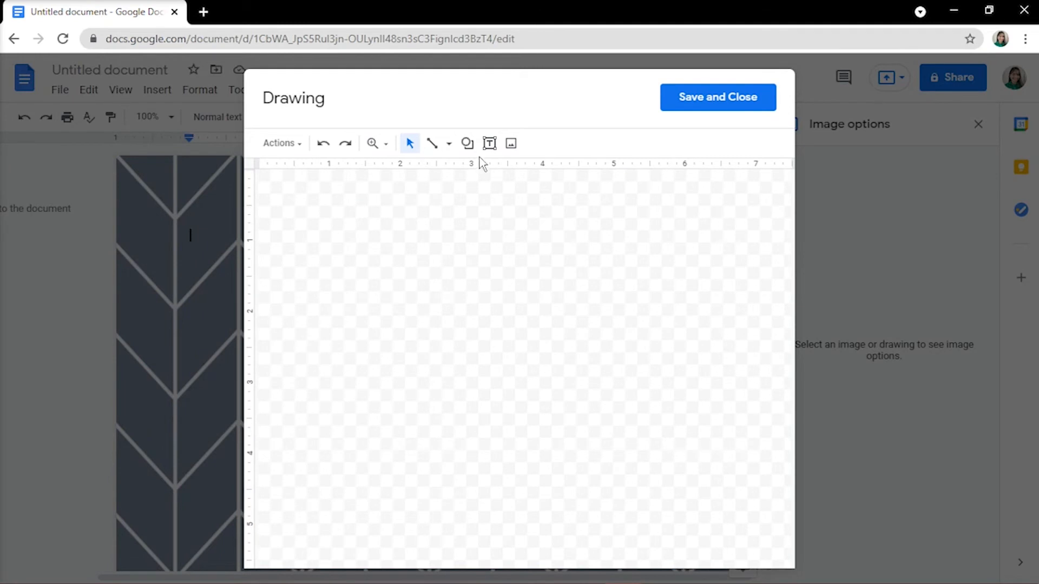
left_click(467, 143)
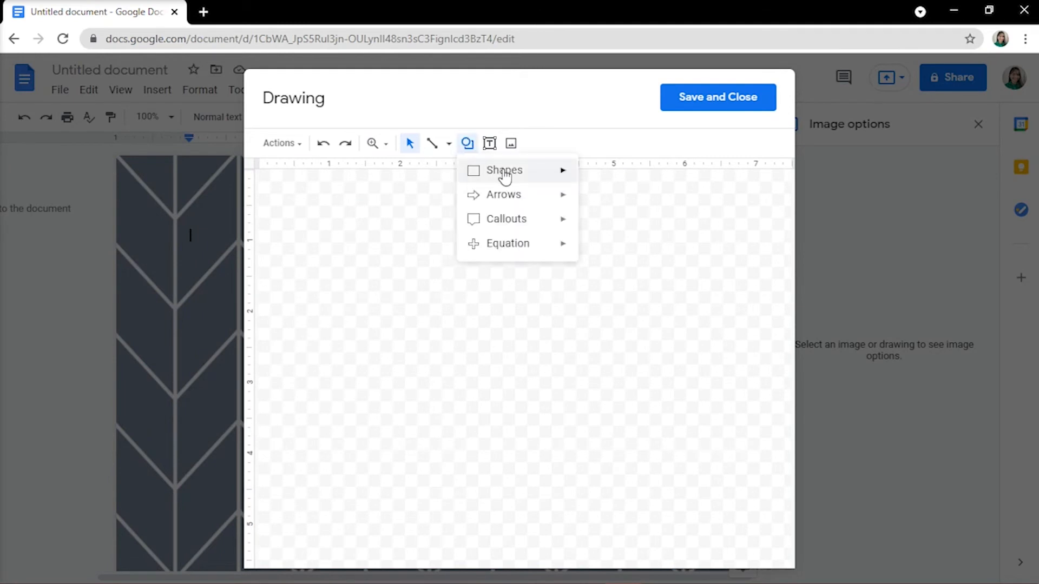
left_click_drag(287, 244, 744, 372)
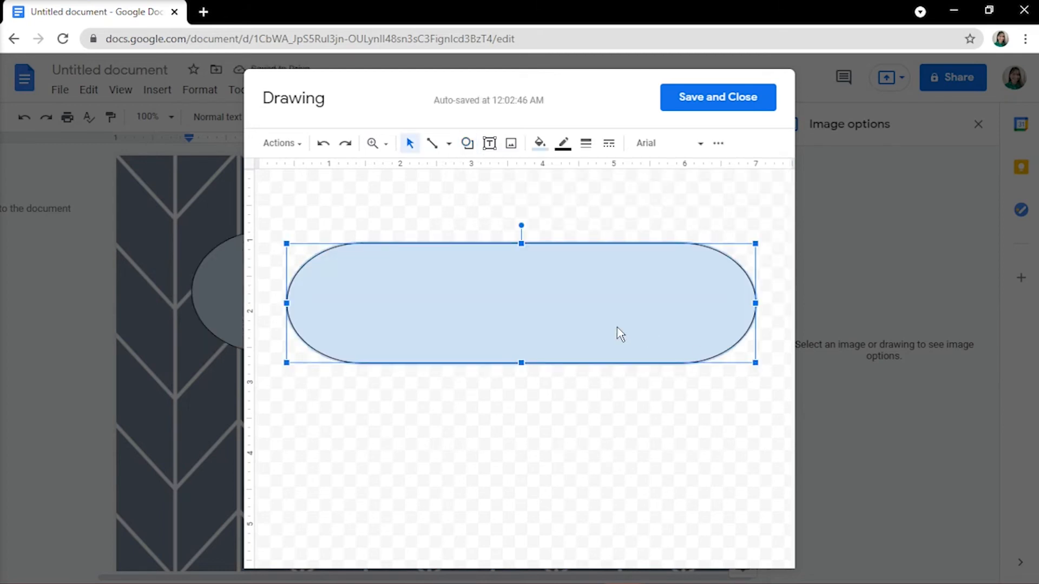
- Label the pill 'Google Docs Tutorials' in Shadows Into Light size 51, recolor its fill, and save to the document
type("Google Docs")
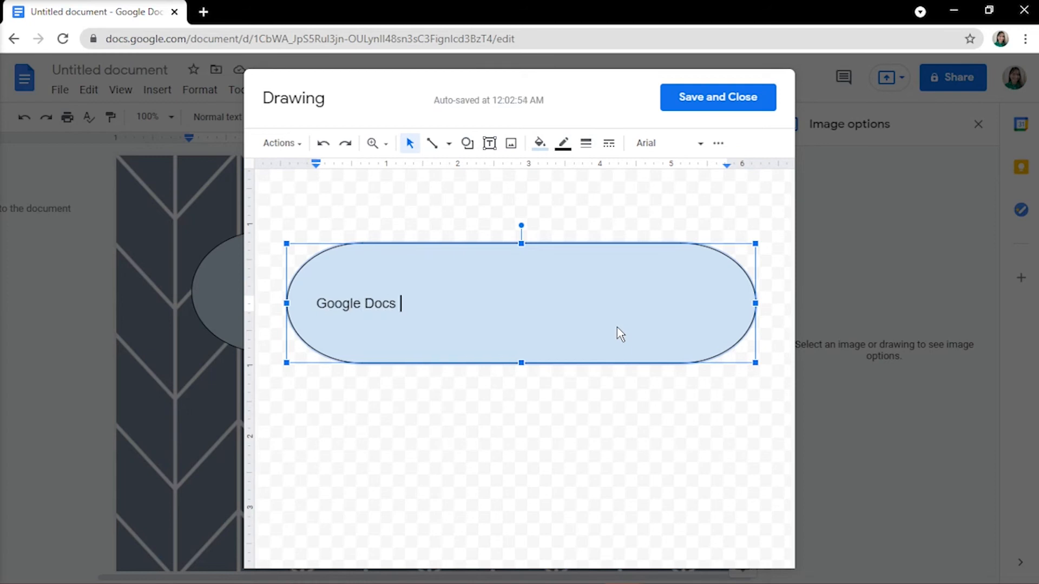
type("Tutorials")
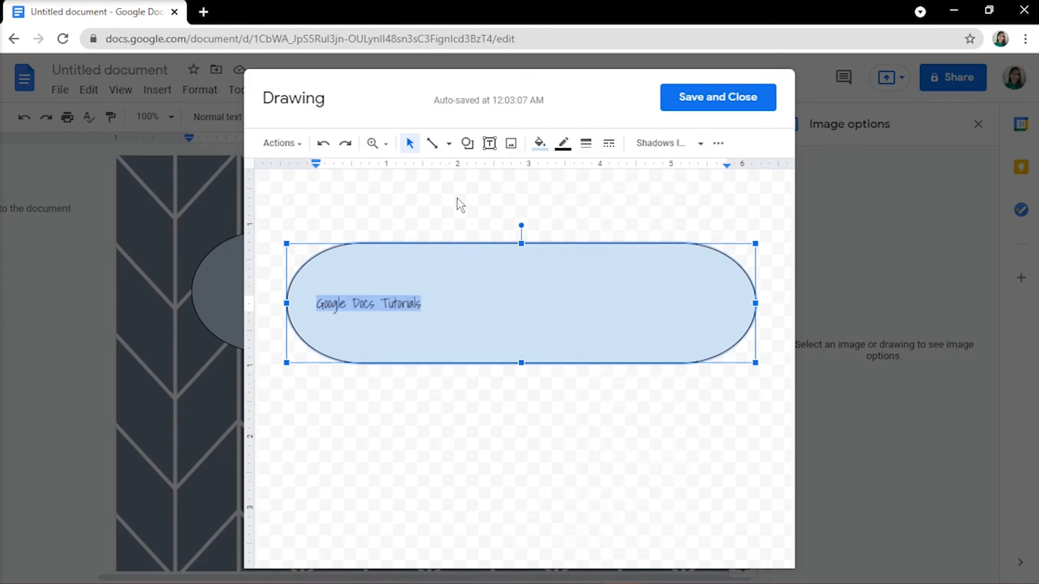
left_click(392, 172)
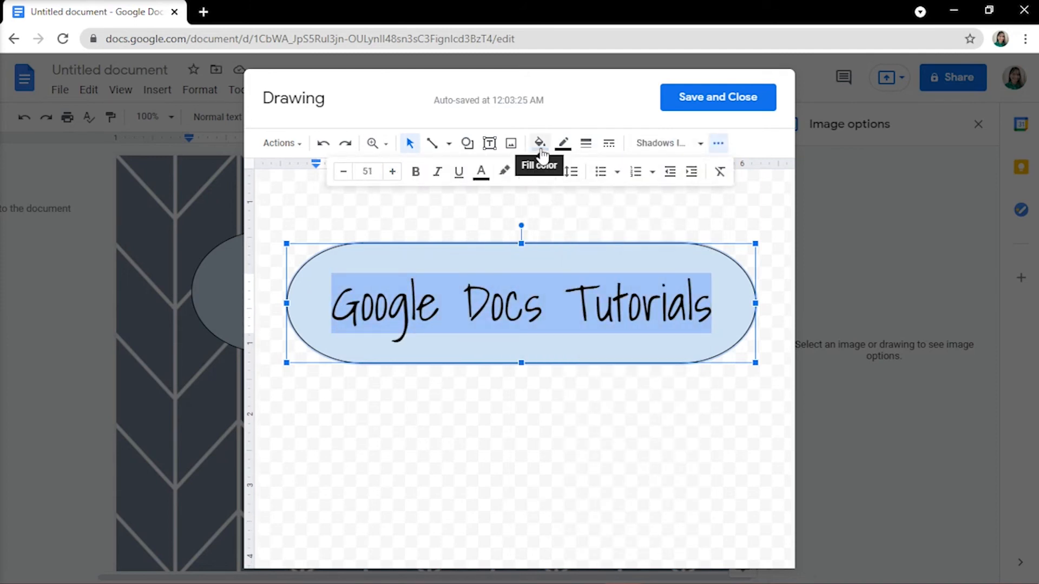
left_click(539, 143)
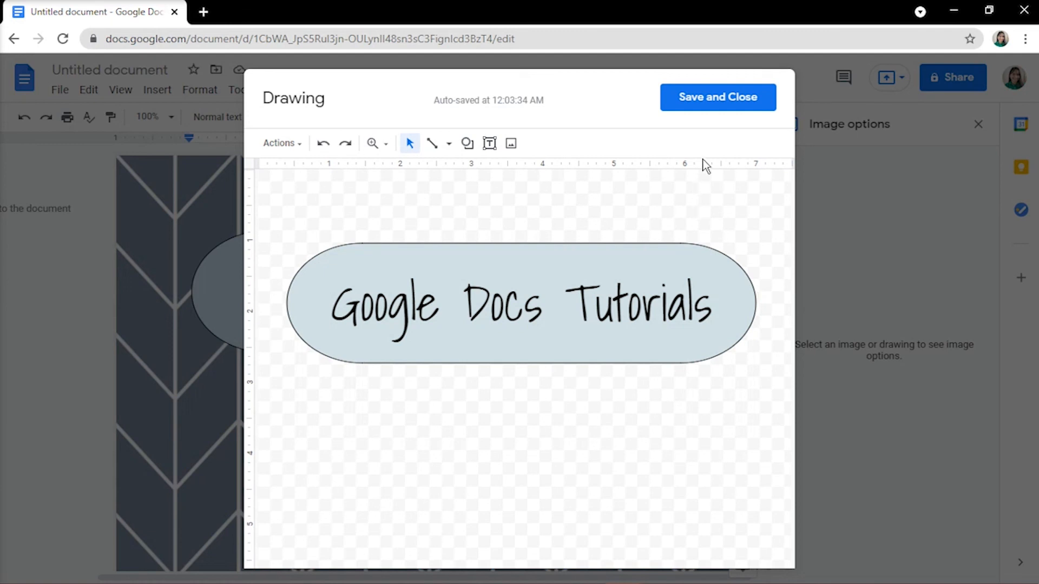
left_click(716, 97)
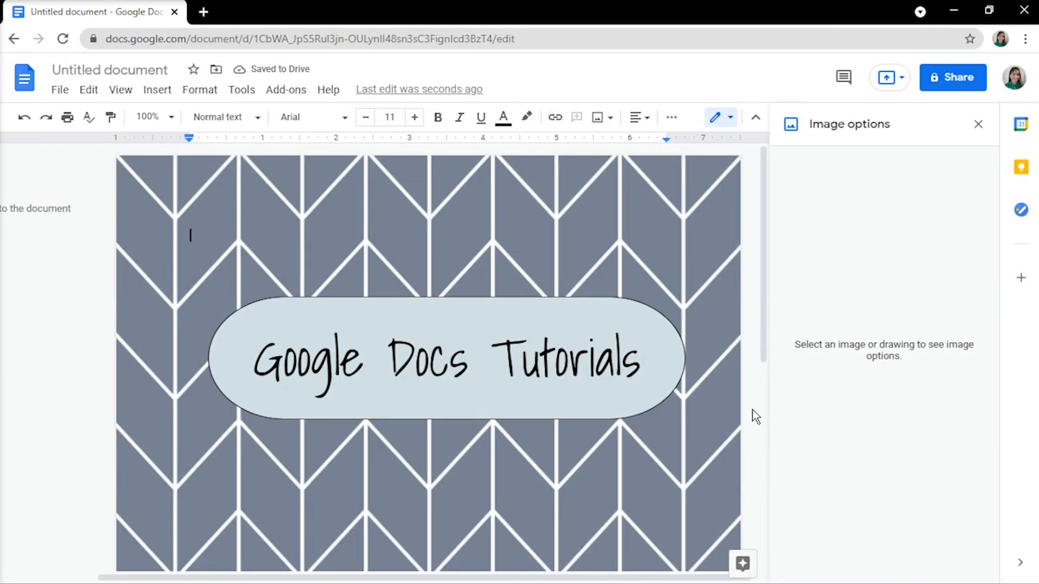